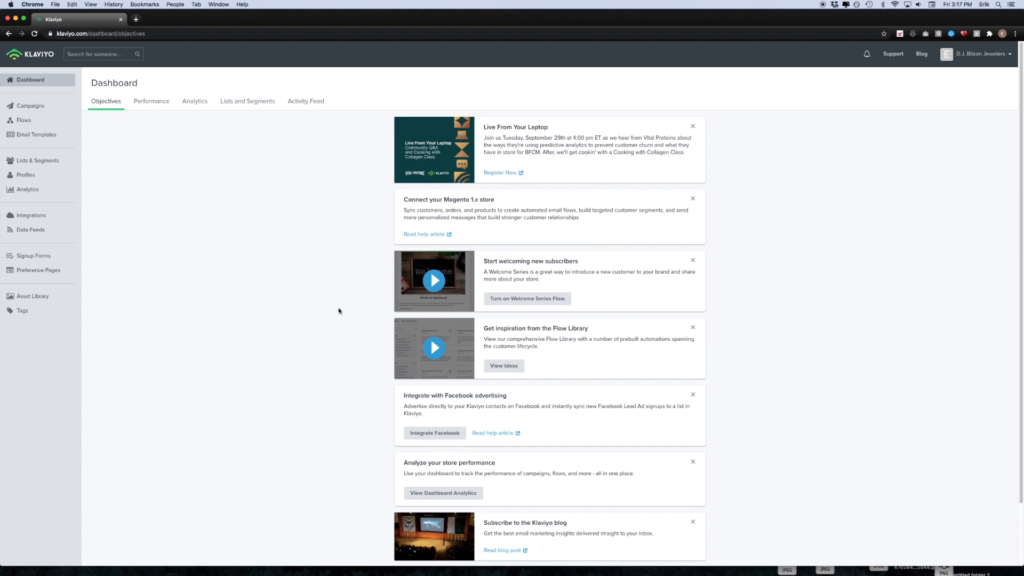
pyautogui.moveTo(155, 200)
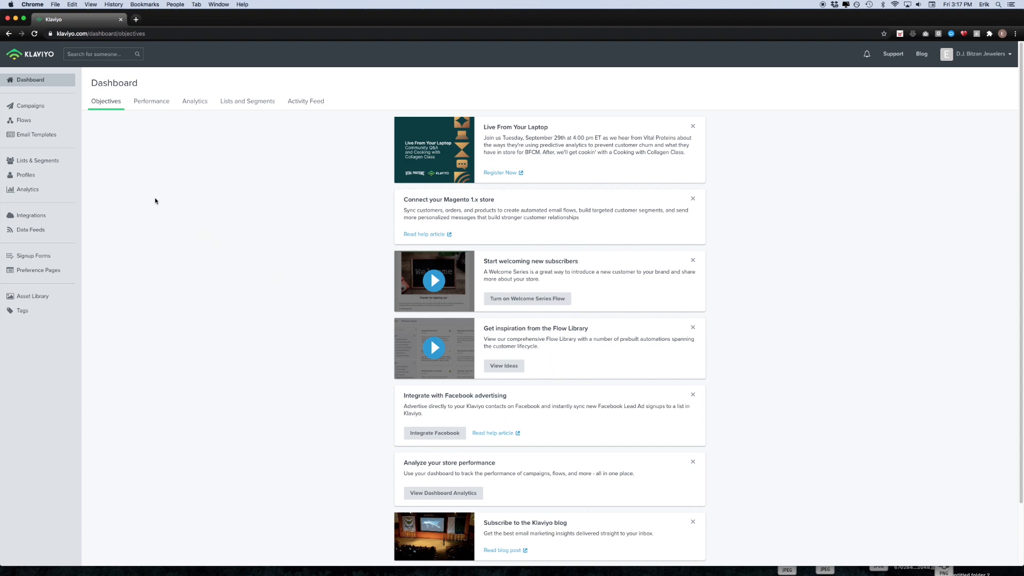
pyautogui.moveTo(47, 161)
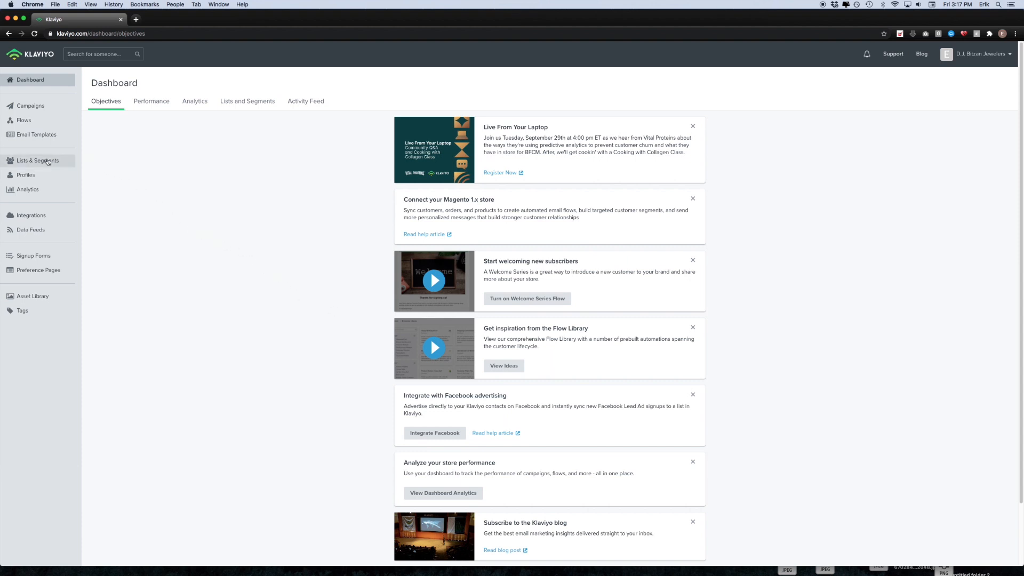
pyautogui.moveTo(47, 162)
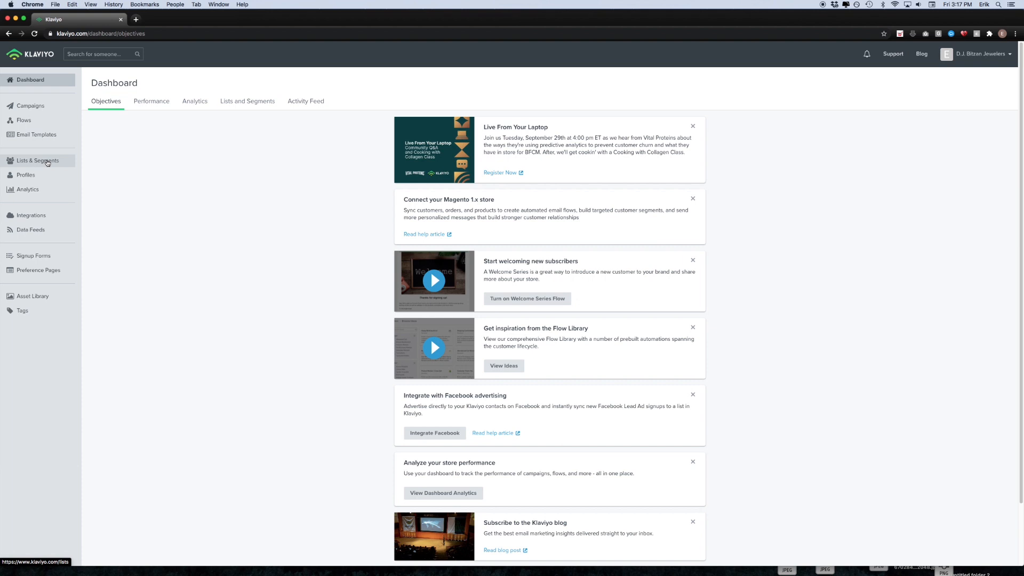
pyautogui.moveTo(339, 311)
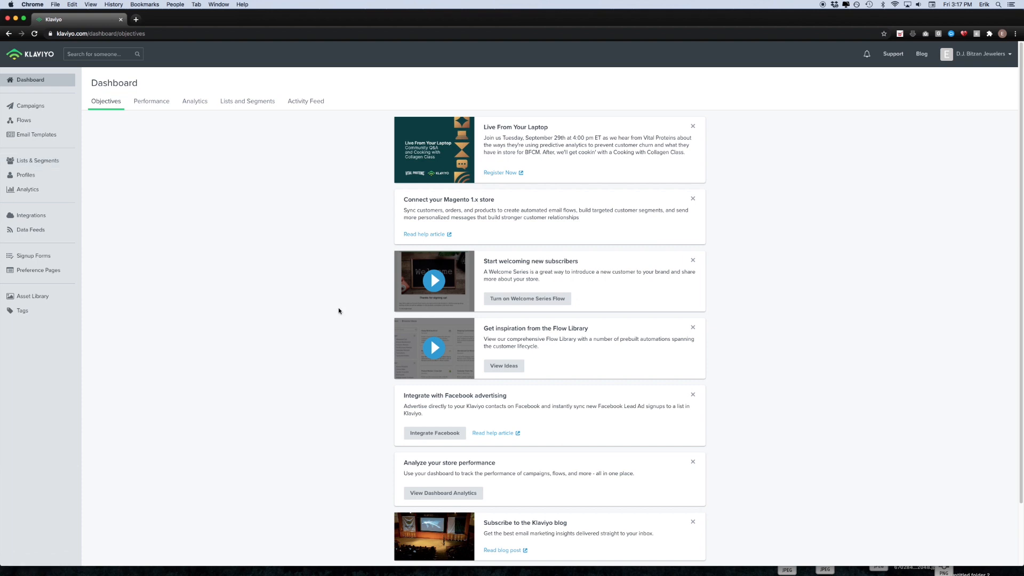
pyautogui.moveTo(335, 310)
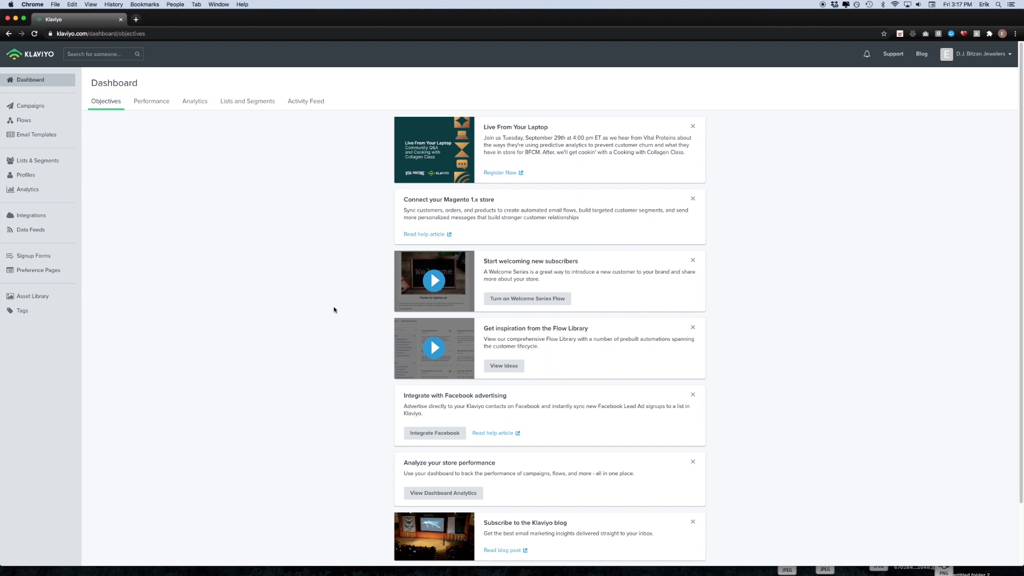
pyautogui.moveTo(99, 166)
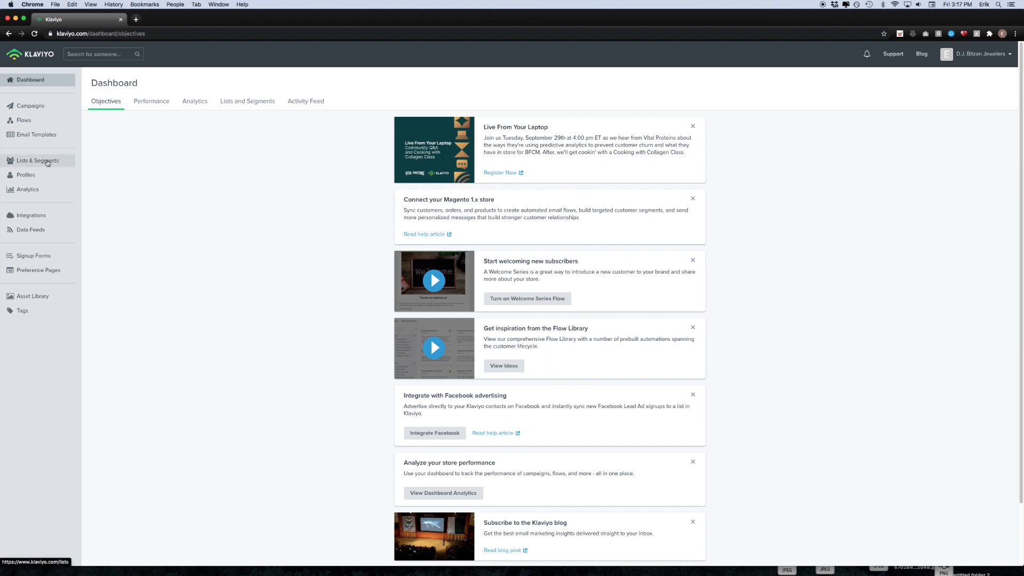
# From Lists & Segments, start creating a new list or segment
pyautogui.click(33, 160)
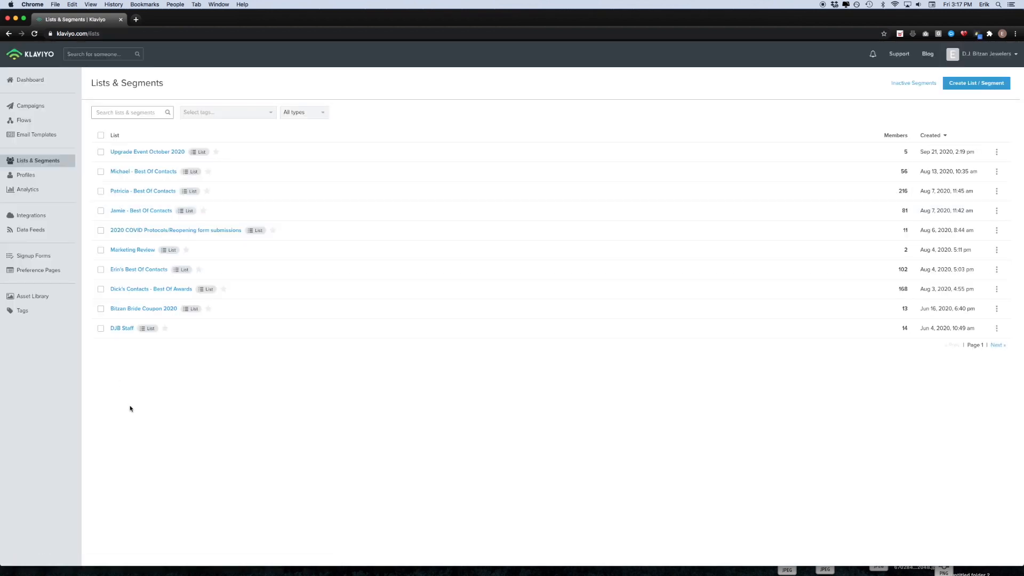
pyautogui.moveTo(261, 290)
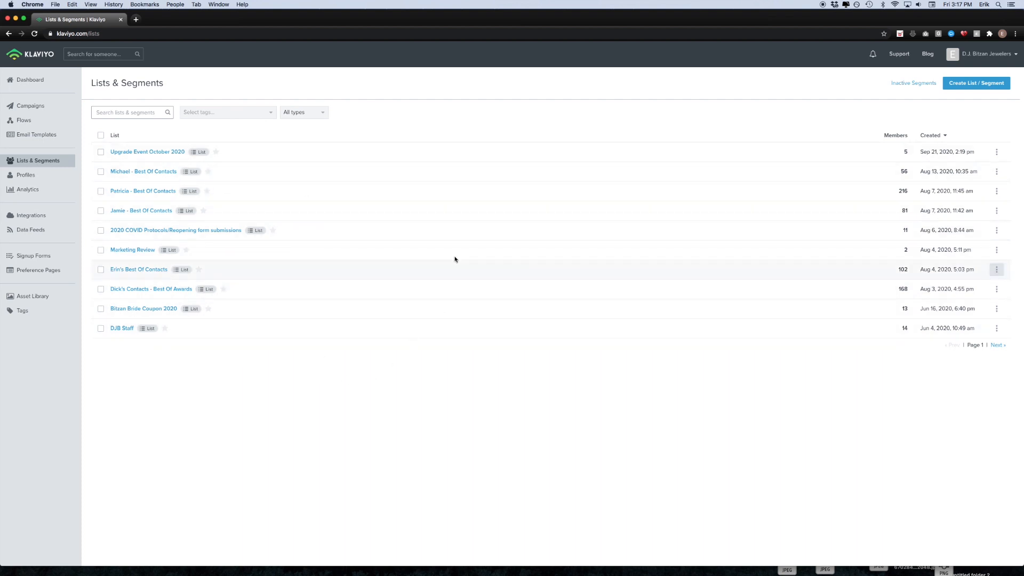
pyautogui.moveTo(902, 105)
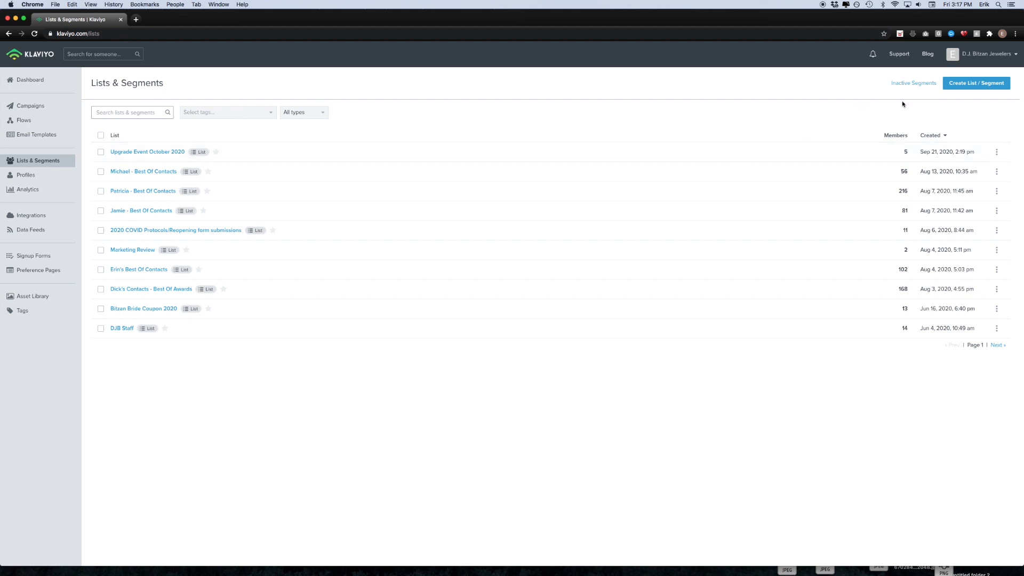
pyautogui.moveTo(904, 107)
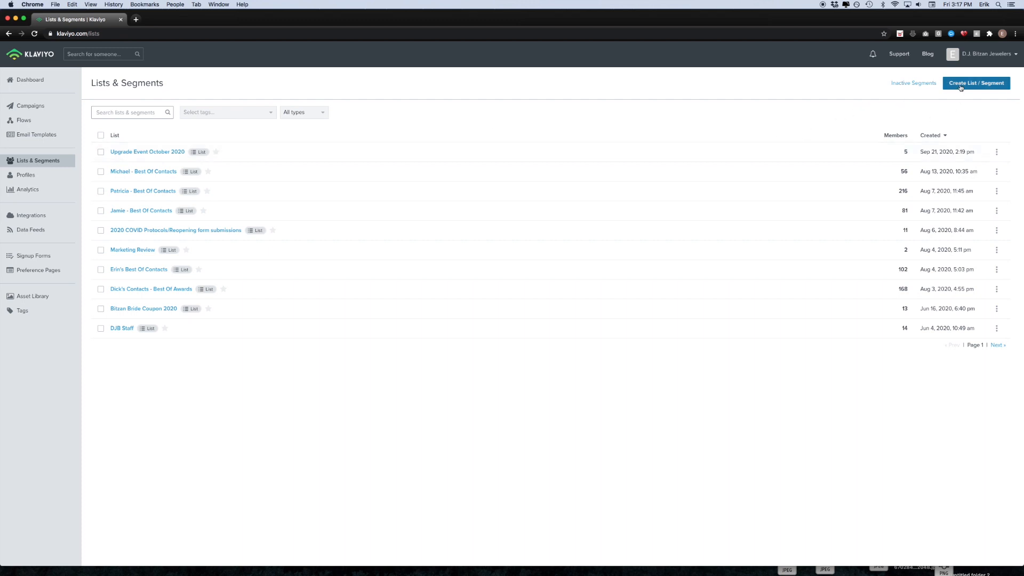
pyautogui.click(976, 83)
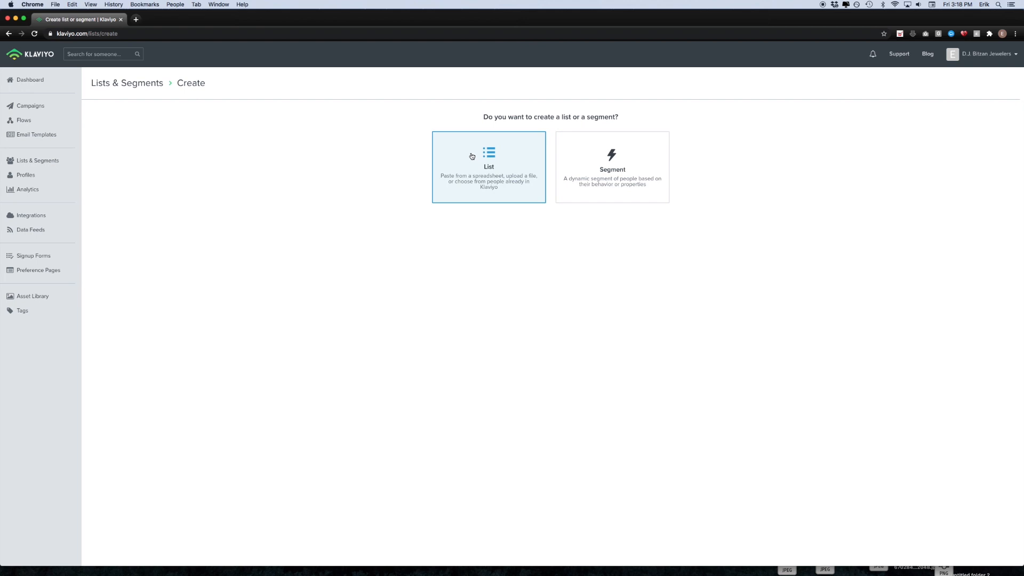
pyautogui.moveTo(468, 153)
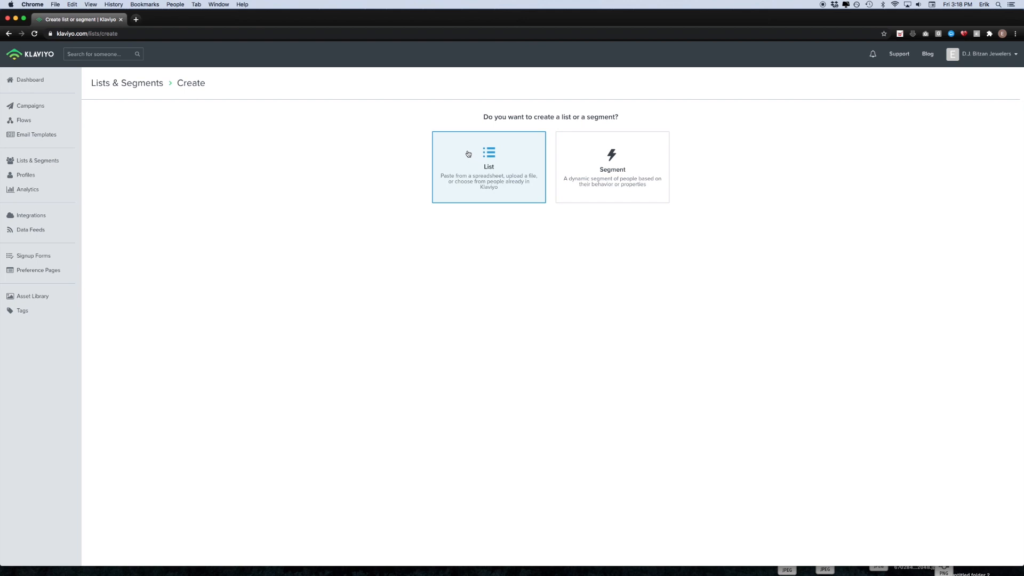
# Choose List, name it 'TTG Demo List' and create it
pyautogui.click(488, 169)
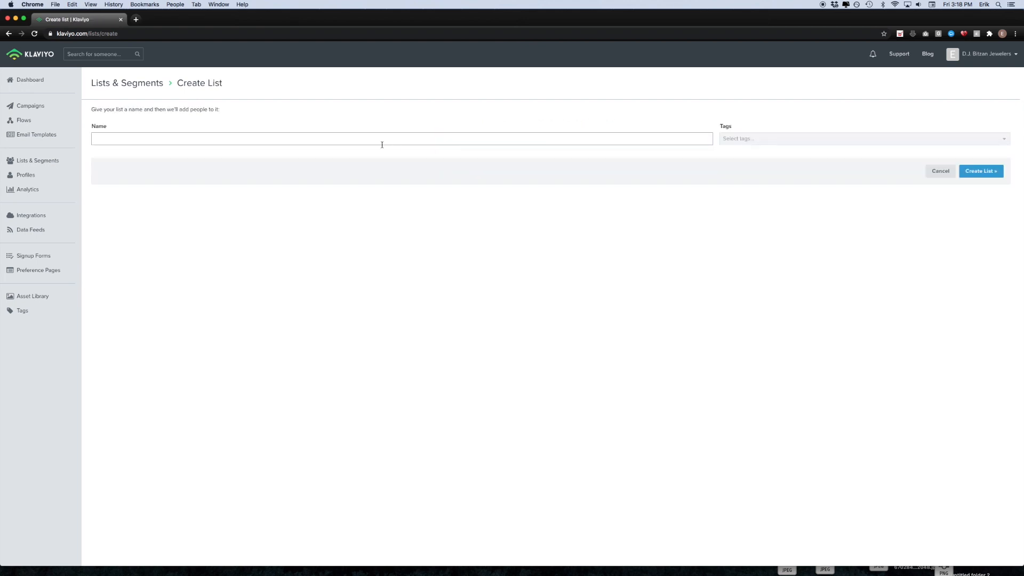
pyautogui.write('TTG Demo List')
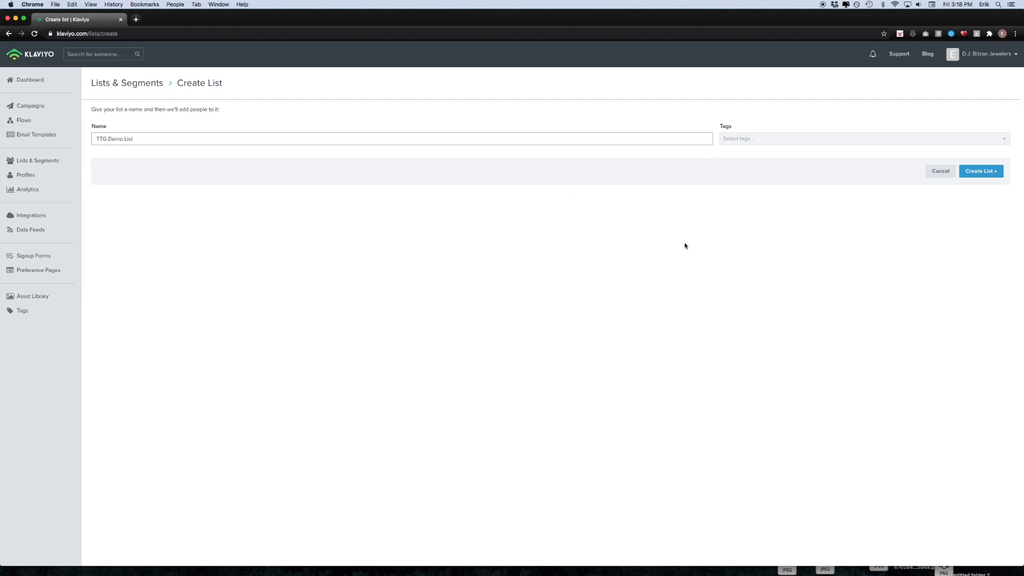
pyautogui.moveTo(708, 150)
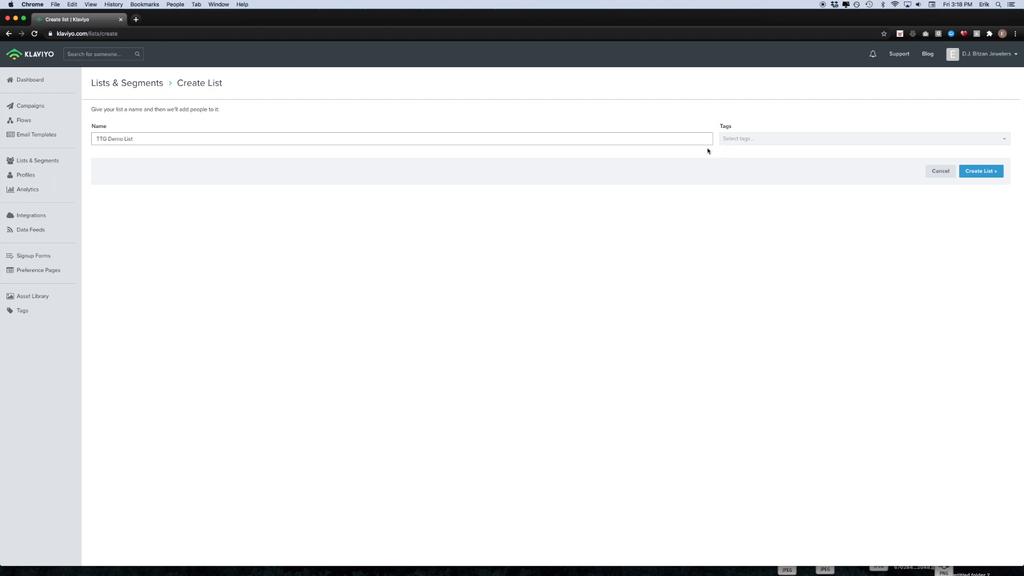
pyautogui.click(861, 138)
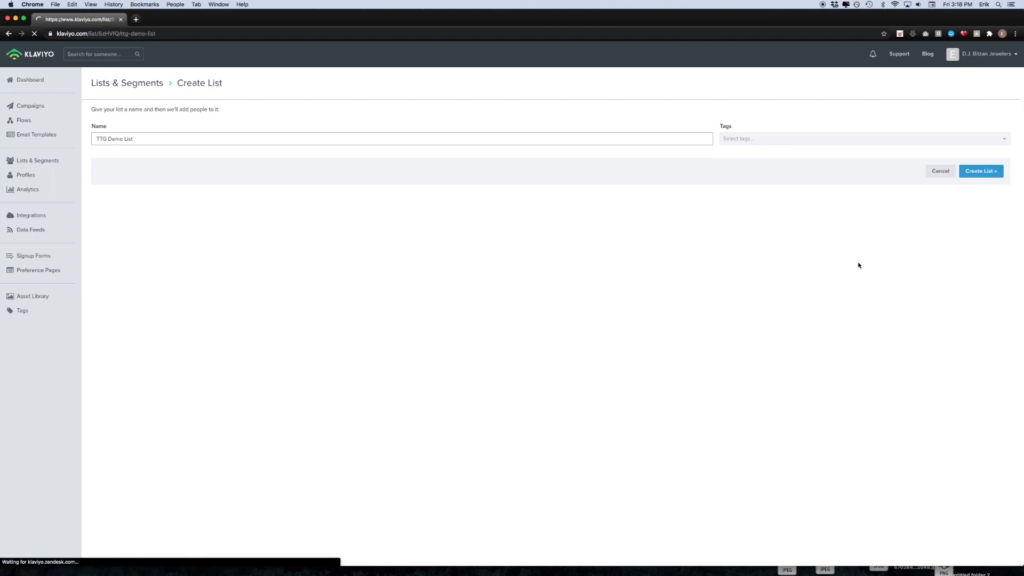
# Start uploading contacts from a file into the empty TTG Demo List
pyautogui.click(981, 170)
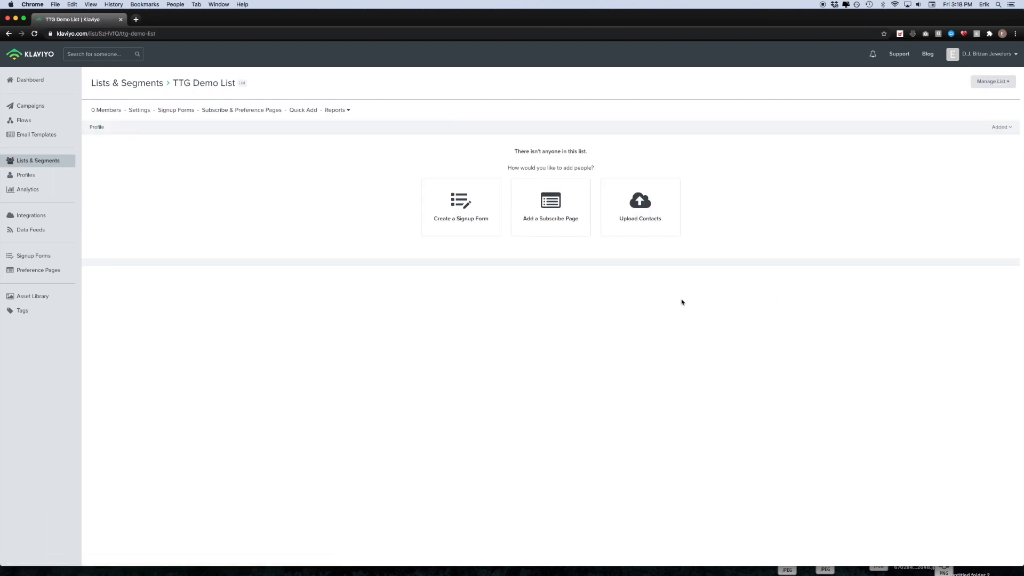
pyautogui.click(639, 207)
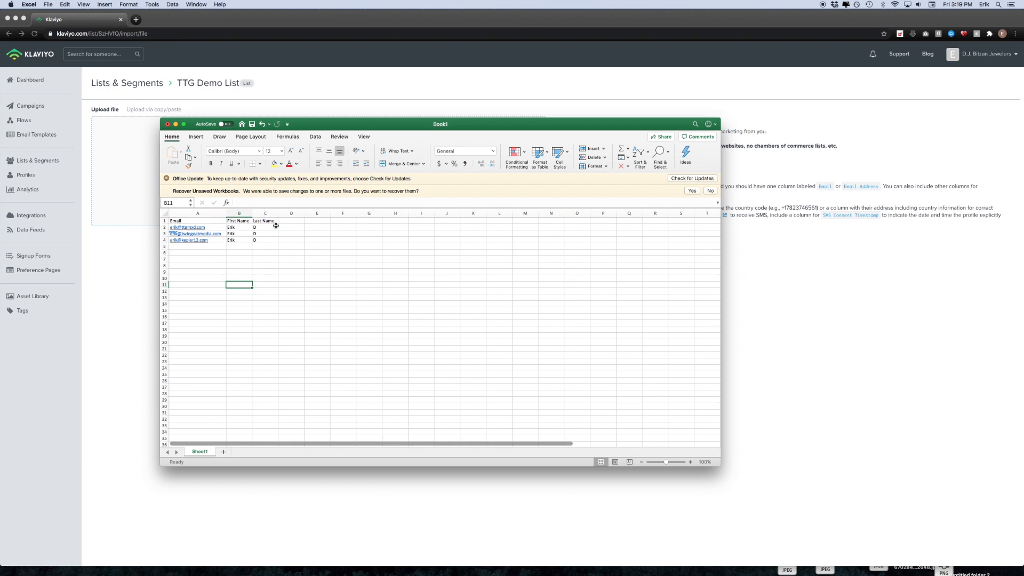
pyautogui.moveTo(189, 260)
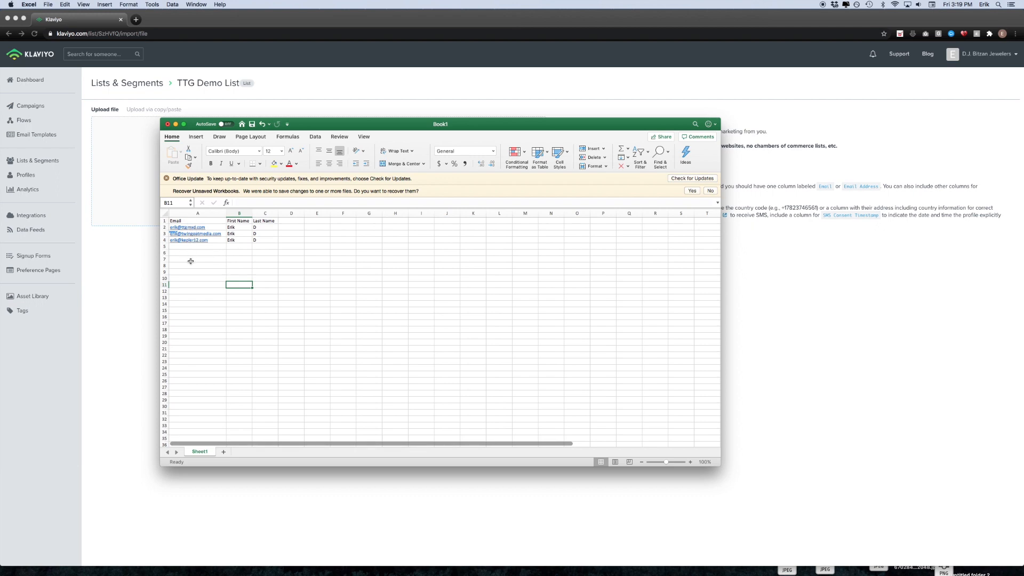
pyautogui.moveTo(214, 262)
pyautogui.write('ttg demo l')
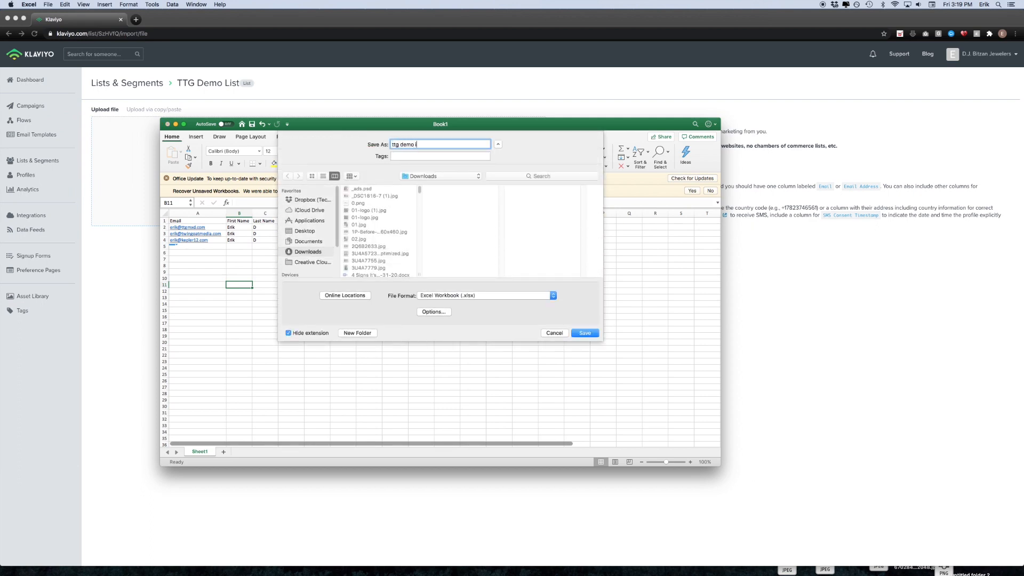
# Save the sheet as 'ttg demo import' in Comma Separated Values (.csv) format to Downloads
pyautogui.write('import')
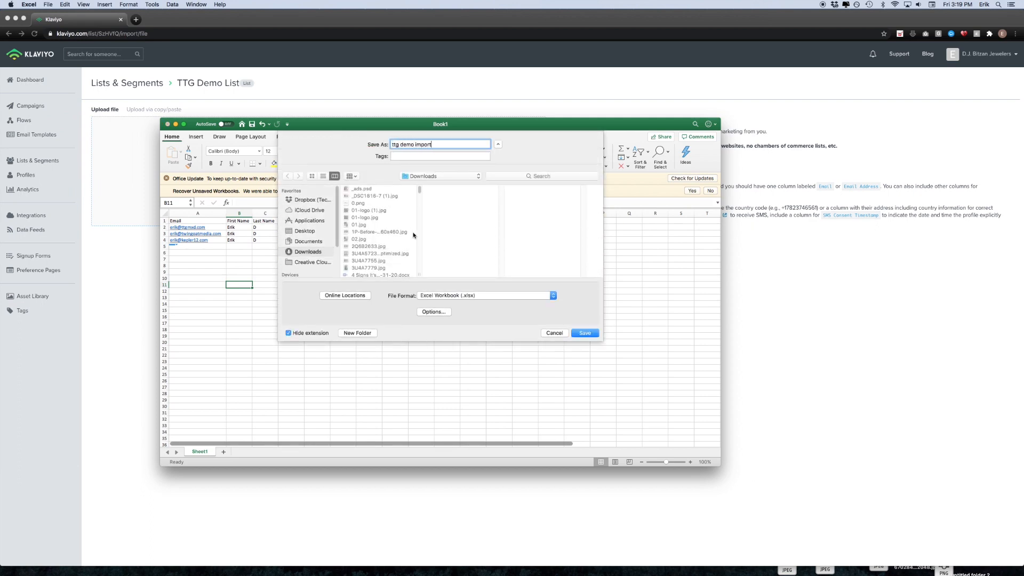
pyautogui.click(486, 296)
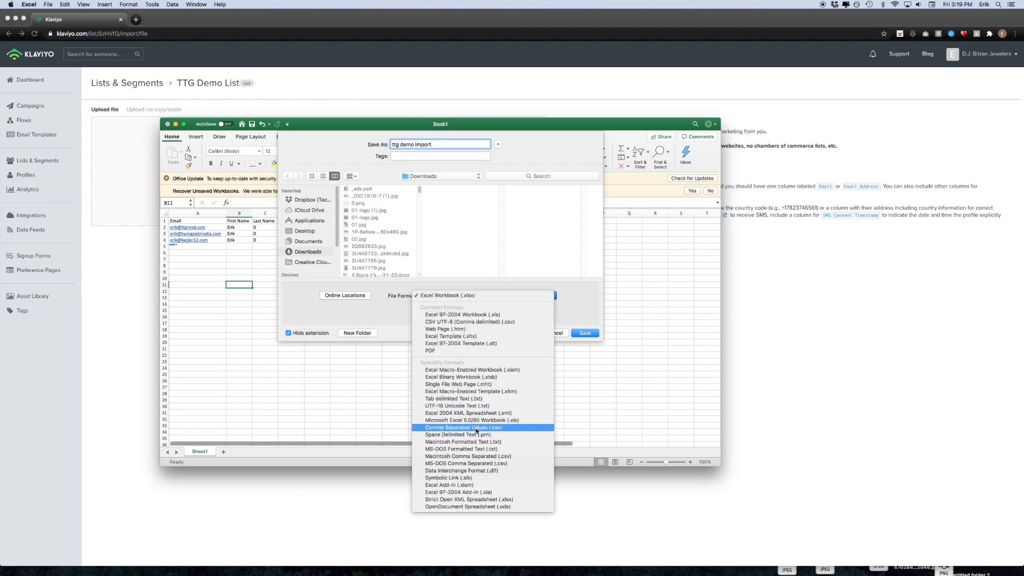
pyautogui.click(459, 426)
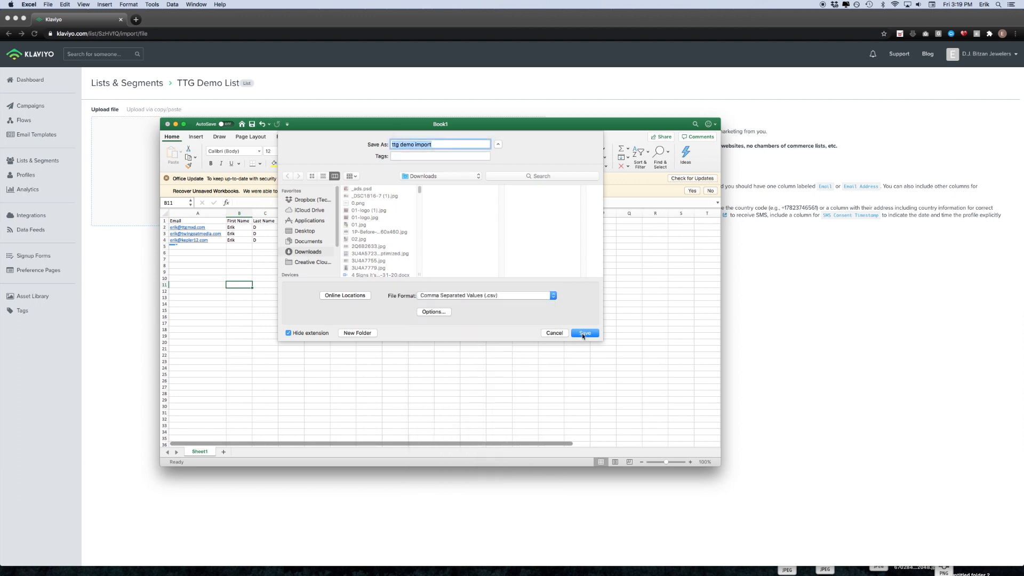
pyautogui.click(584, 333)
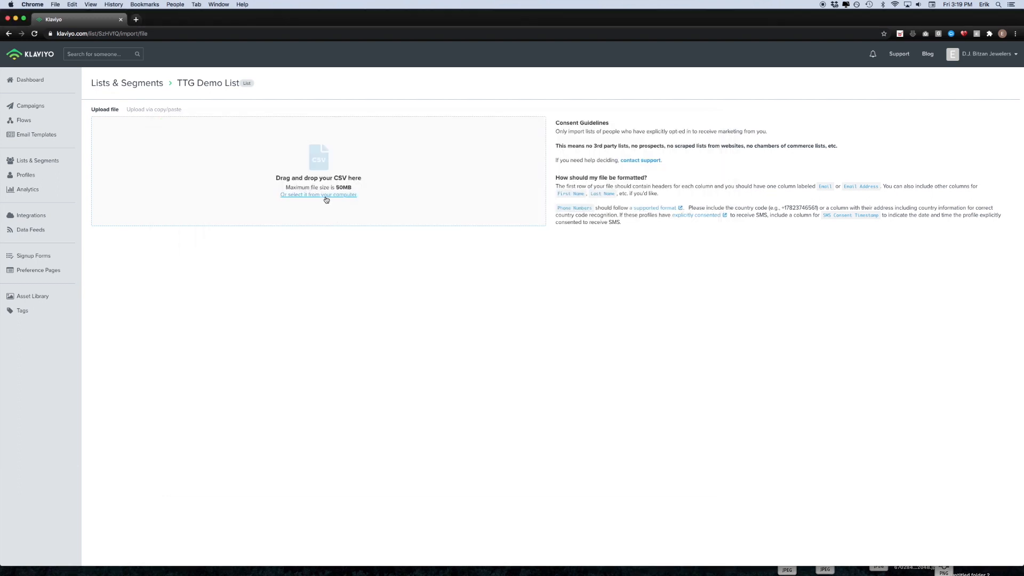
# Upload ttg demo import.csv from the computer for column review
pyautogui.click(319, 194)
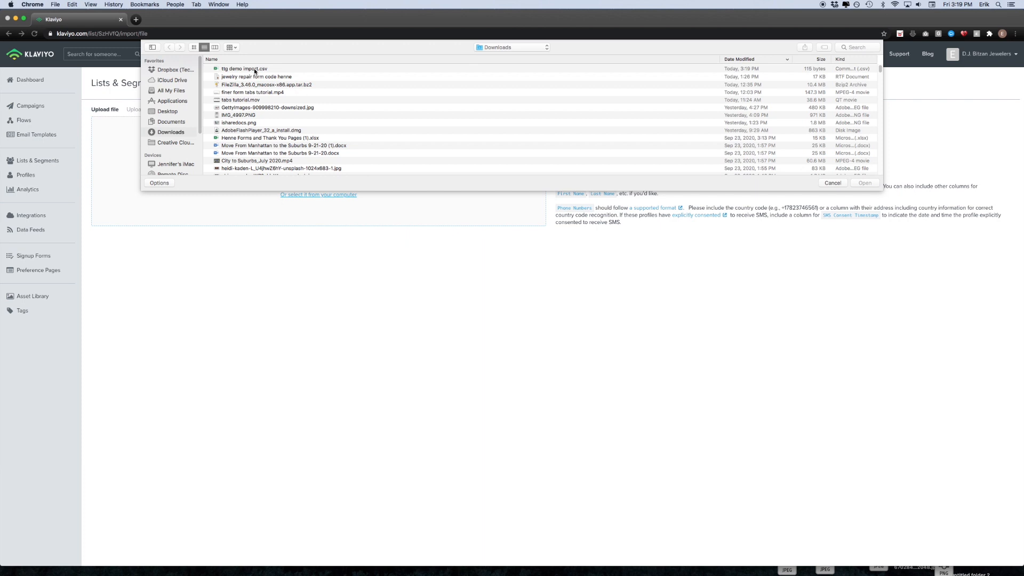
pyautogui.click(243, 68)
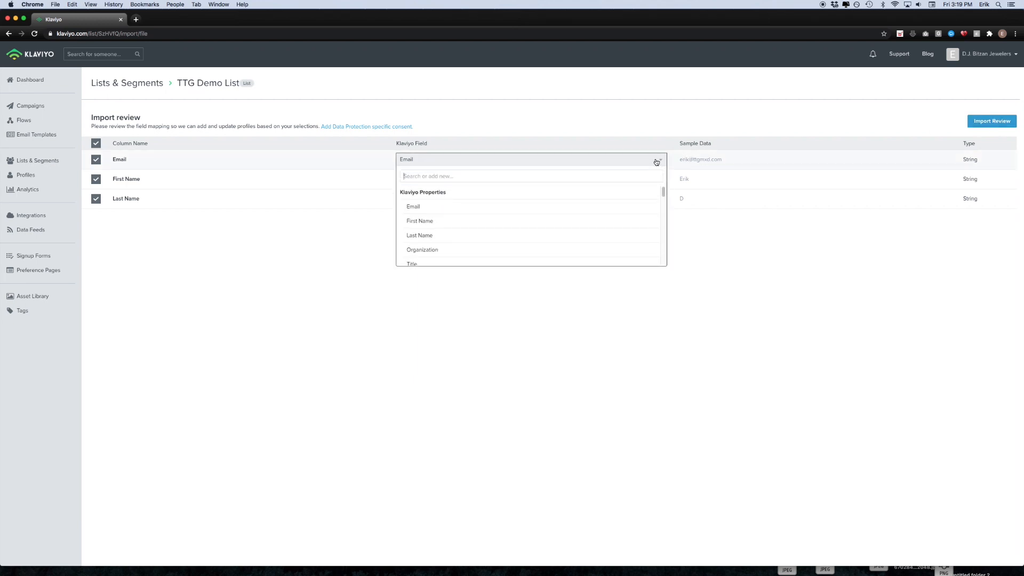
pyautogui.moveTo(633, 257)
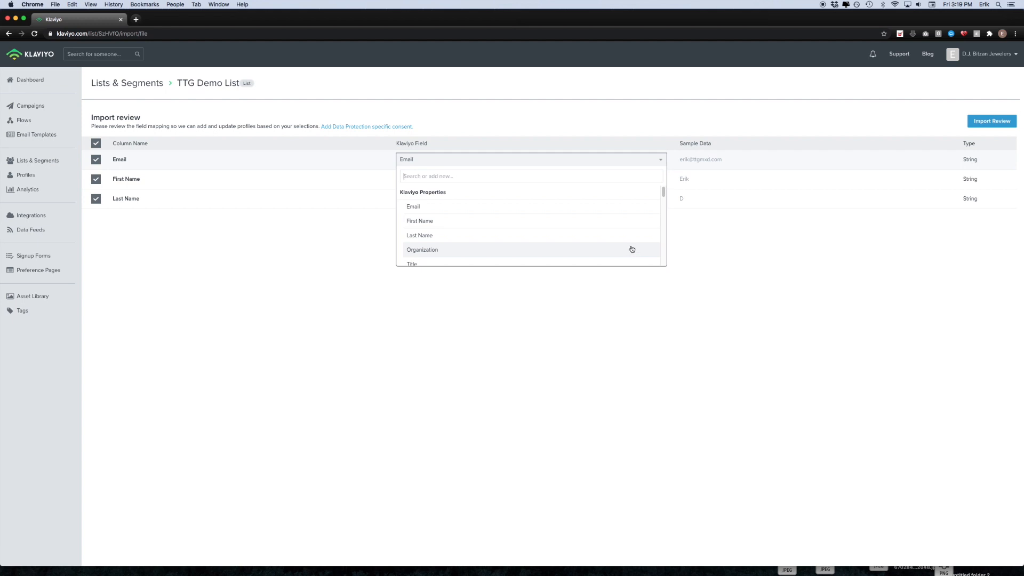
pyautogui.moveTo(631, 247)
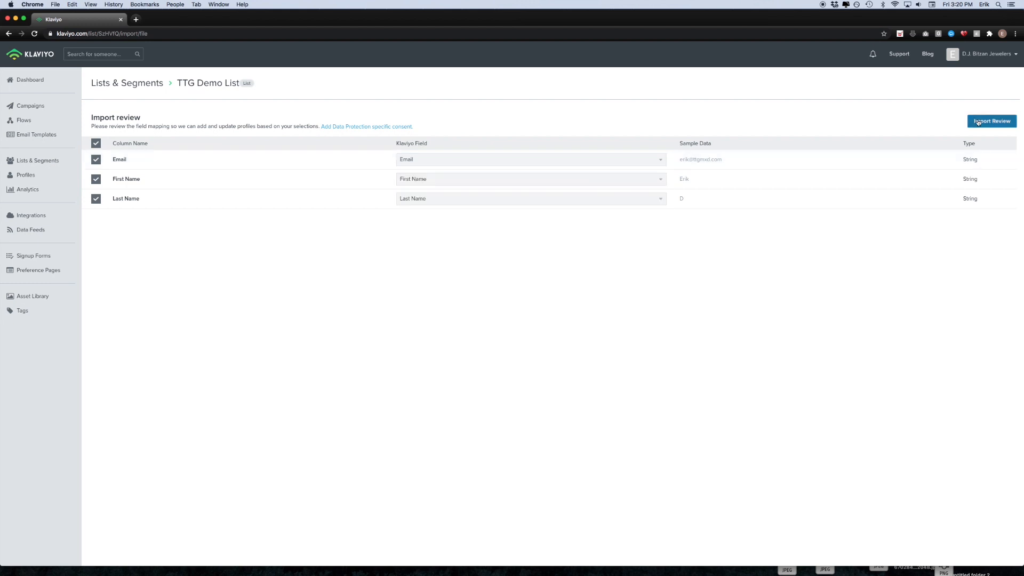
# Accept the Email, First Name, Last Name mapping and start importing the three contacts
pyautogui.click(992, 121)
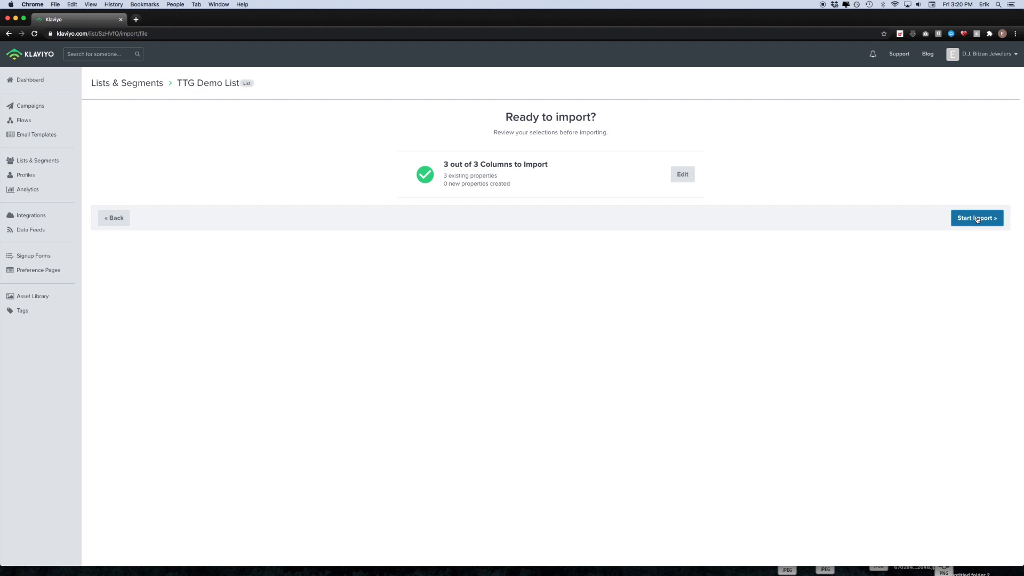
pyautogui.click(977, 218)
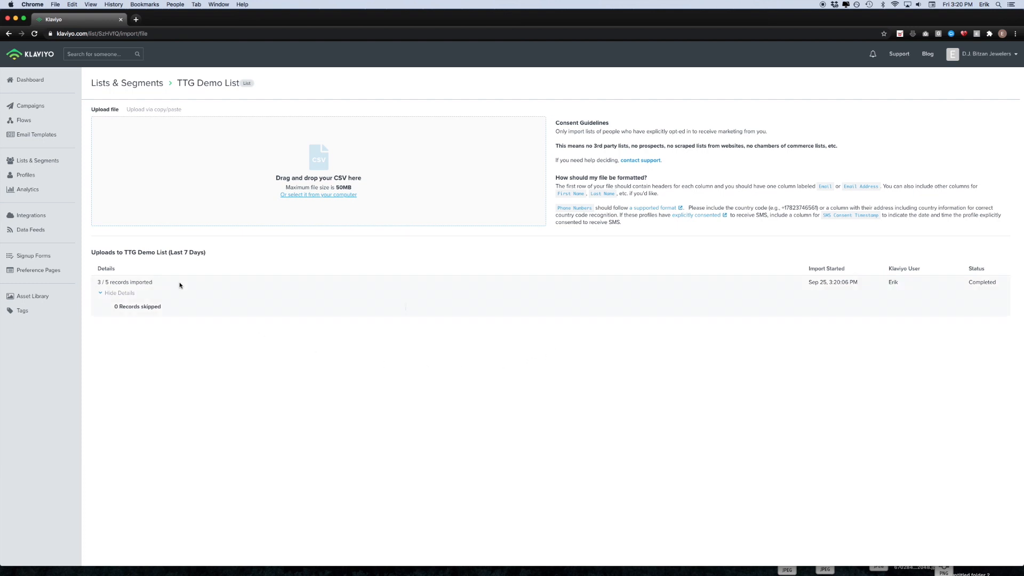
# Return to Lists & Segments and view TTG Demo List with its 3 members
pyautogui.click(37, 160)
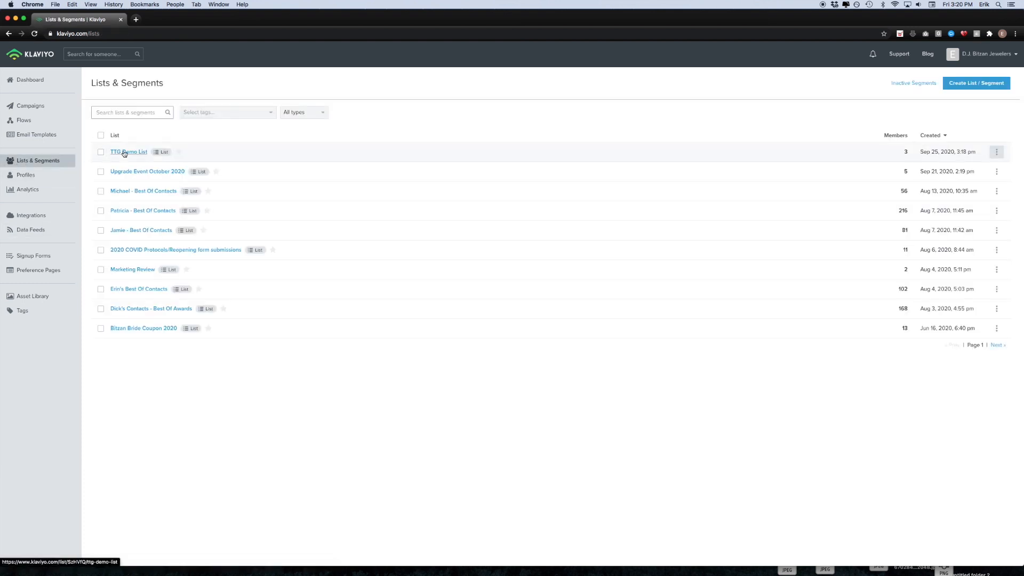
pyautogui.click(128, 151)
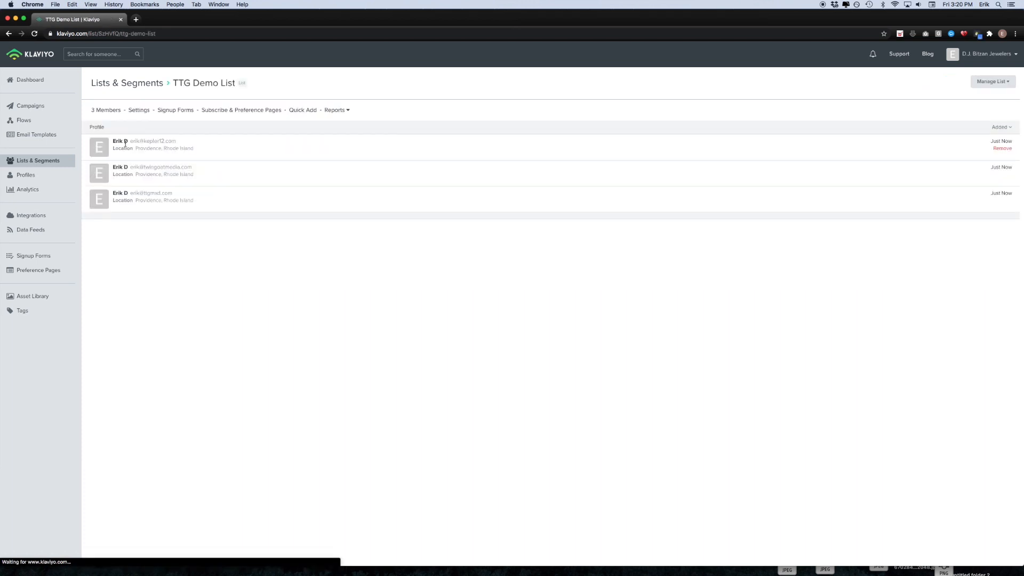